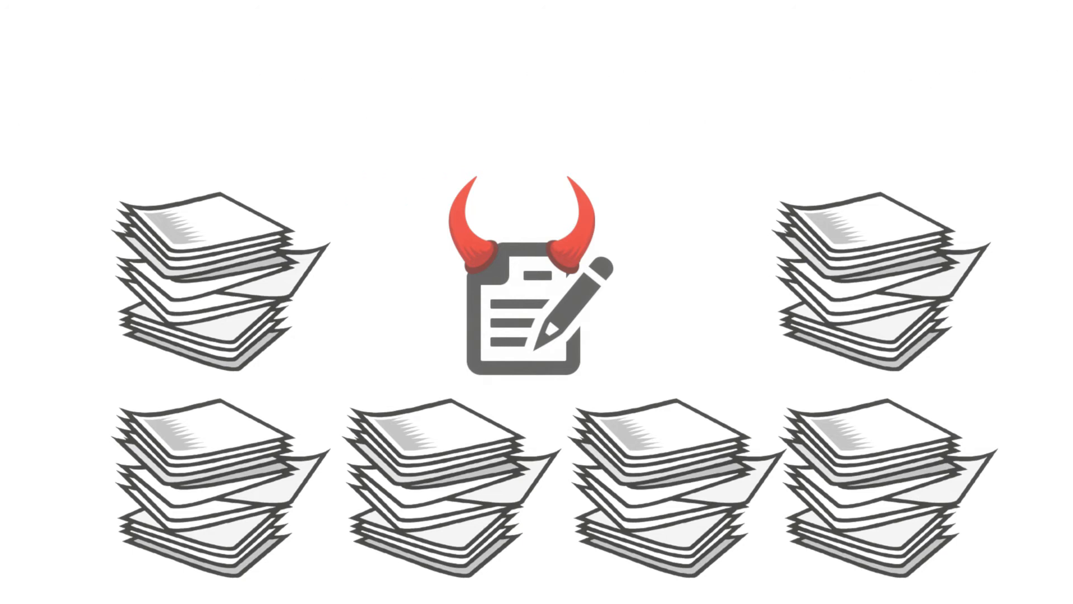
Advance the slideshow to the horned tender form surrounded by stacks of paperwork
scroll("down", 3)
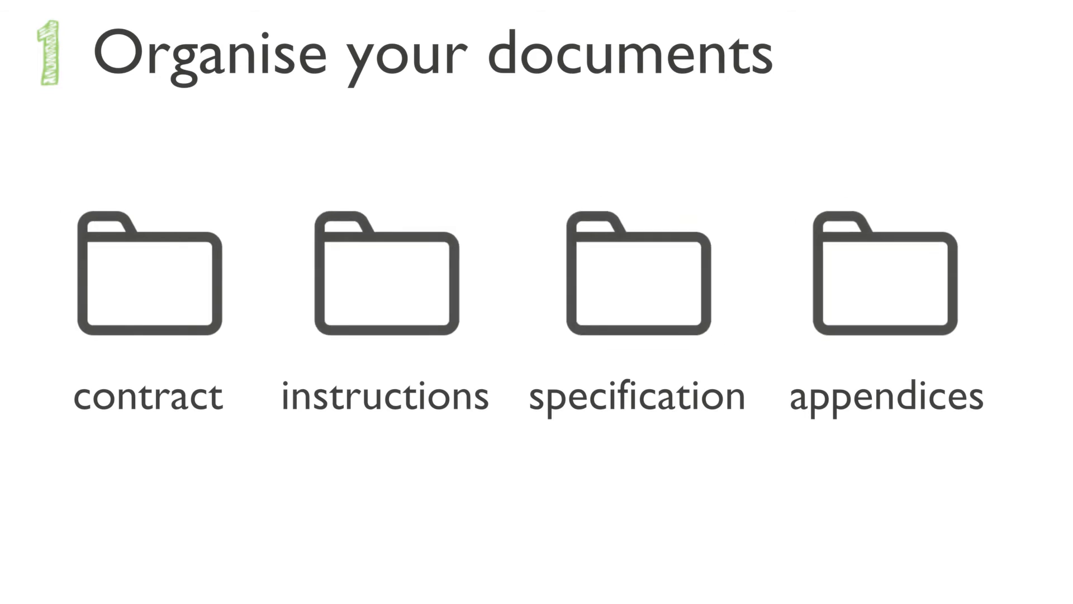
Advance to step 1, Organise your documents, with contract, instructions, specification and appendices folders
key("Right")
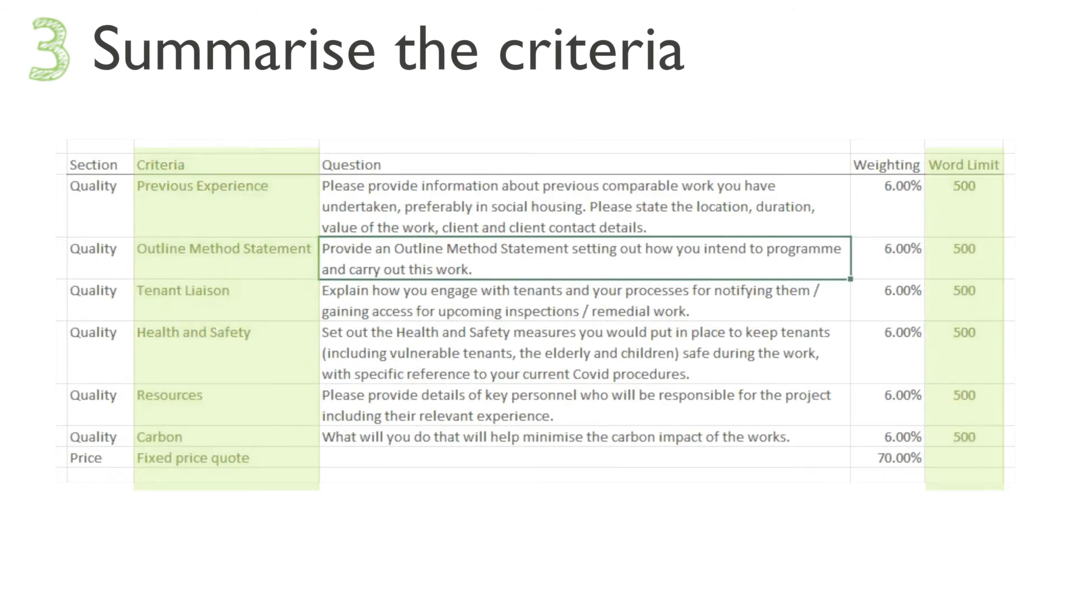
Advance to step 3, Summarise the criteria, and let the weighting table slide off upward
scroll("down", 3)
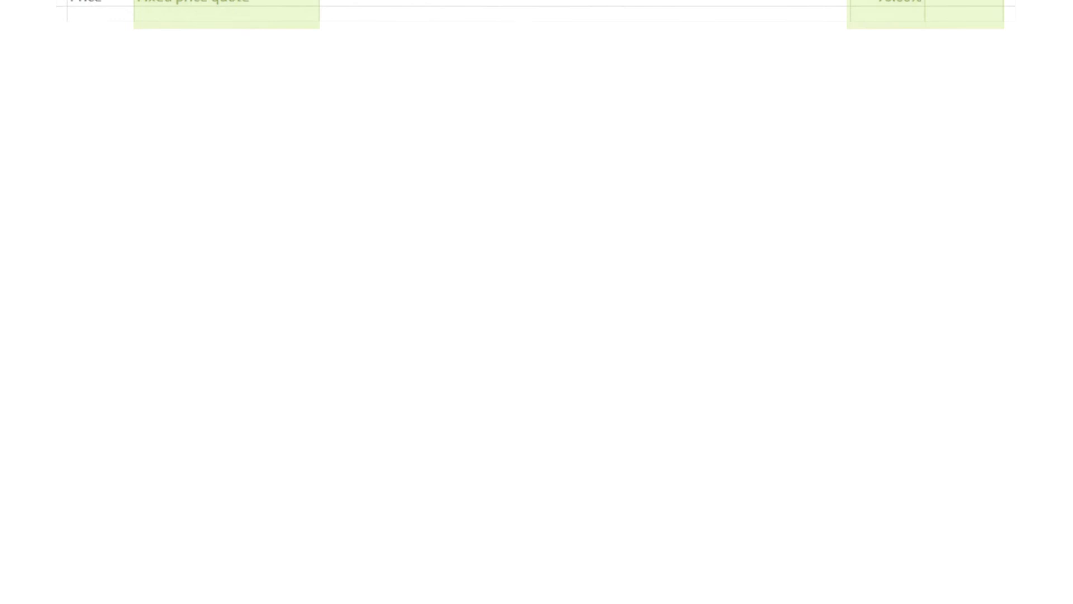